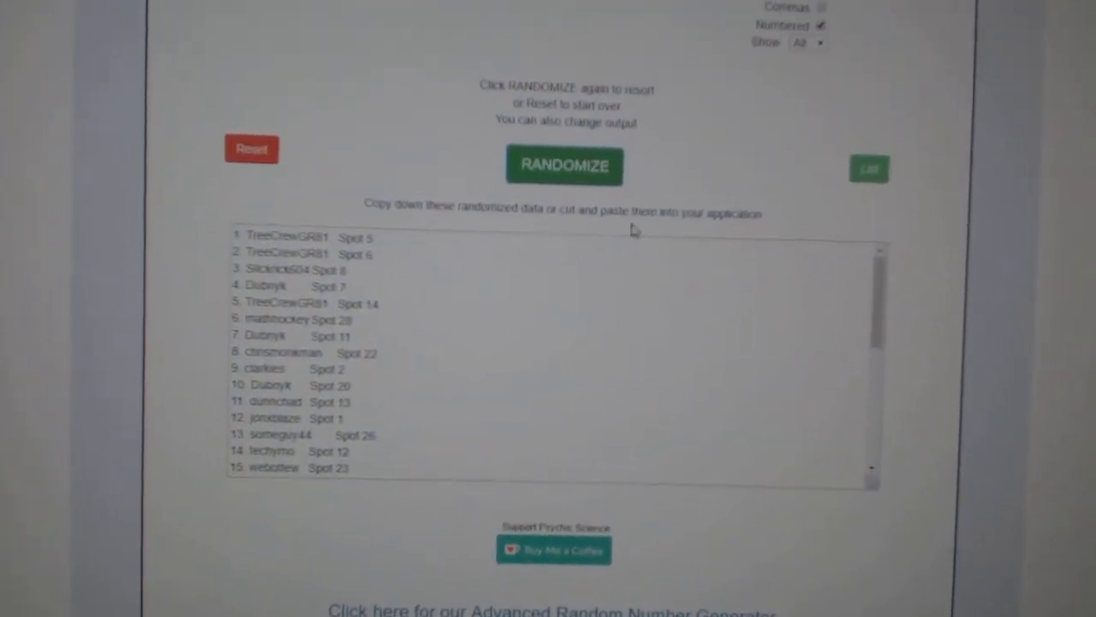
- Randomize the list of 30 hockey teams so it starts with Tampa Bay
click(565, 165)
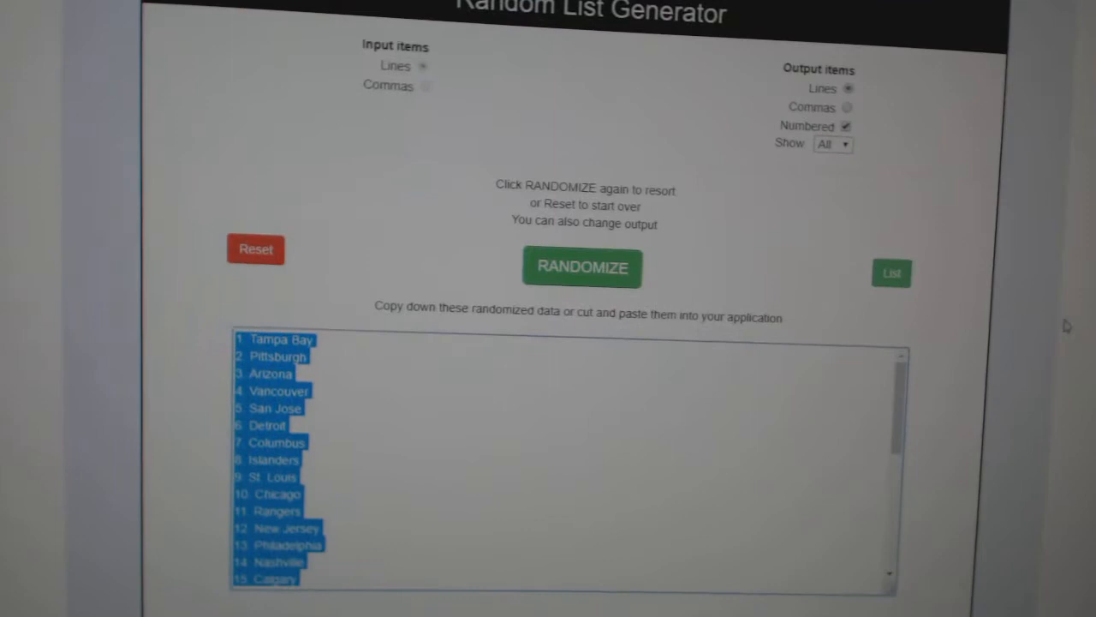
- Reshuffle the hockey team list twice into a new random order
click(581, 266)
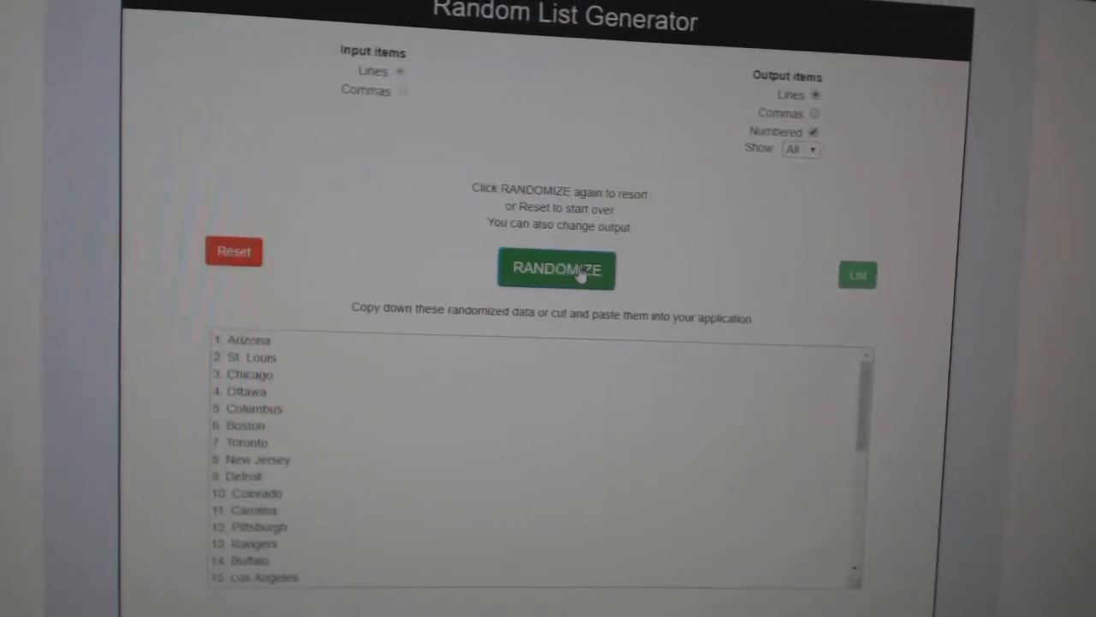
click(555, 268)
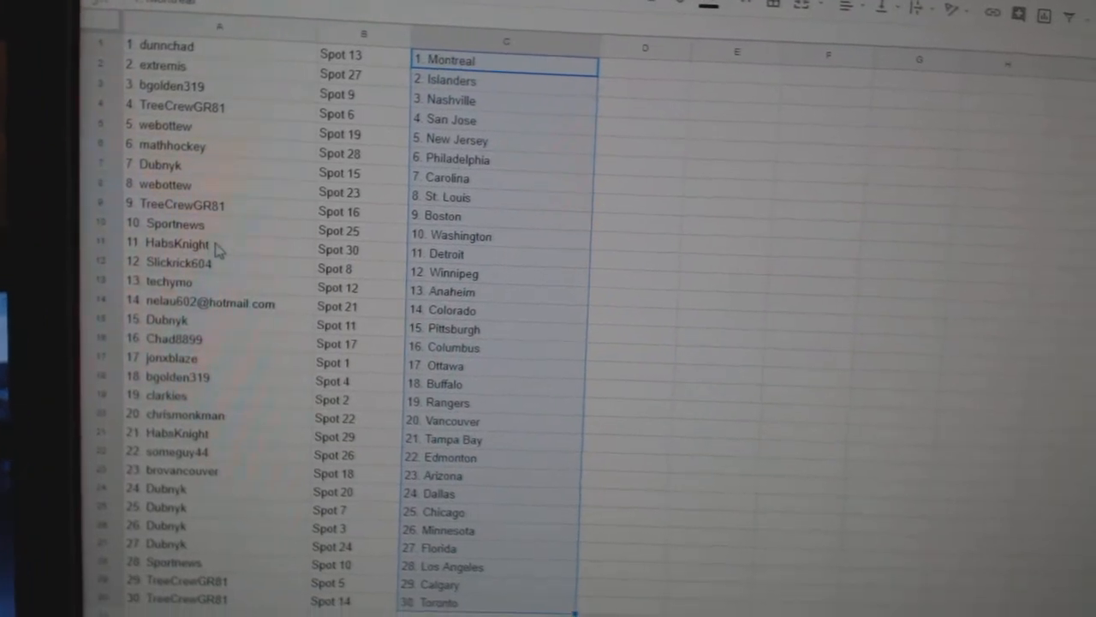
- Scroll down to check the 30 teams lined up in column C beside each participant
scroll(down, 3)
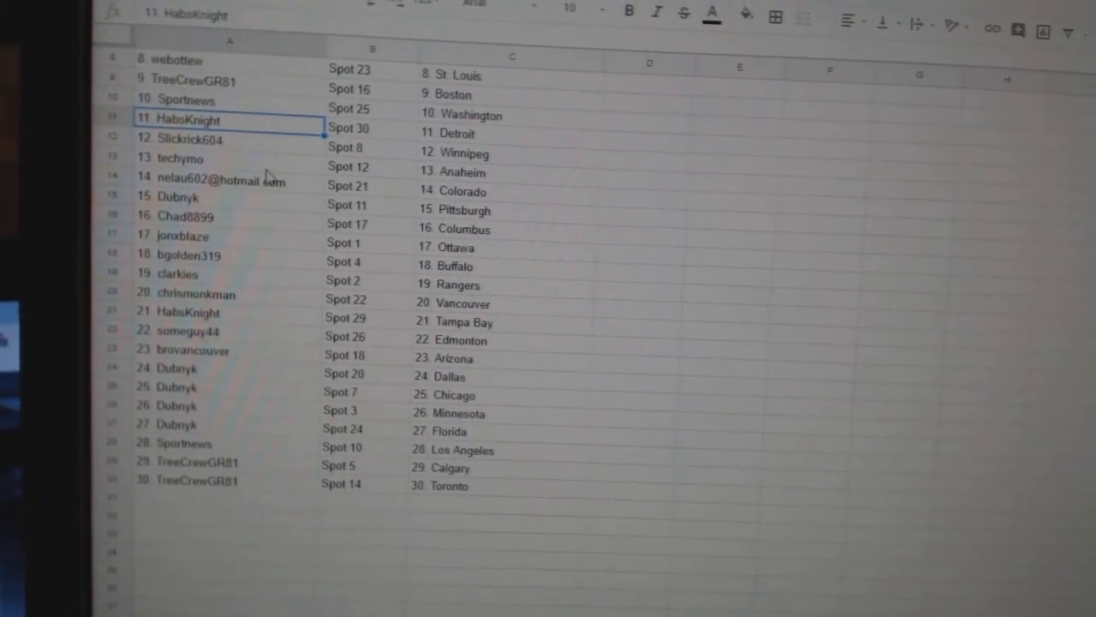